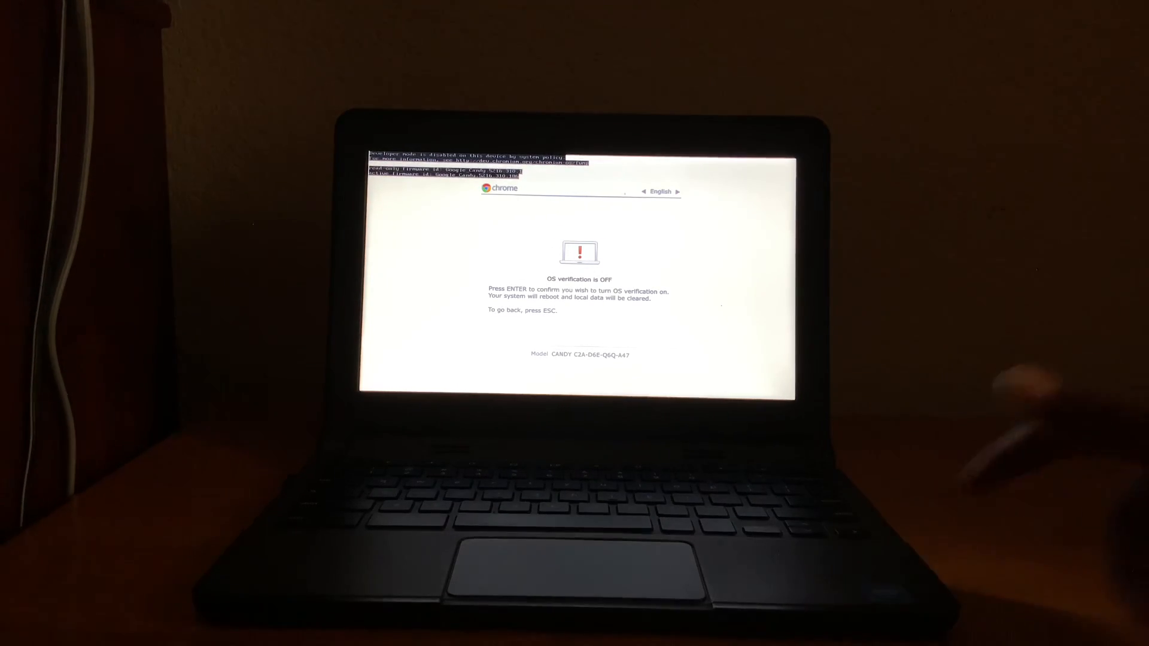
- Re-enable OS verification to powerwash the Chromebook and return to the Welcome screen
key(enter)
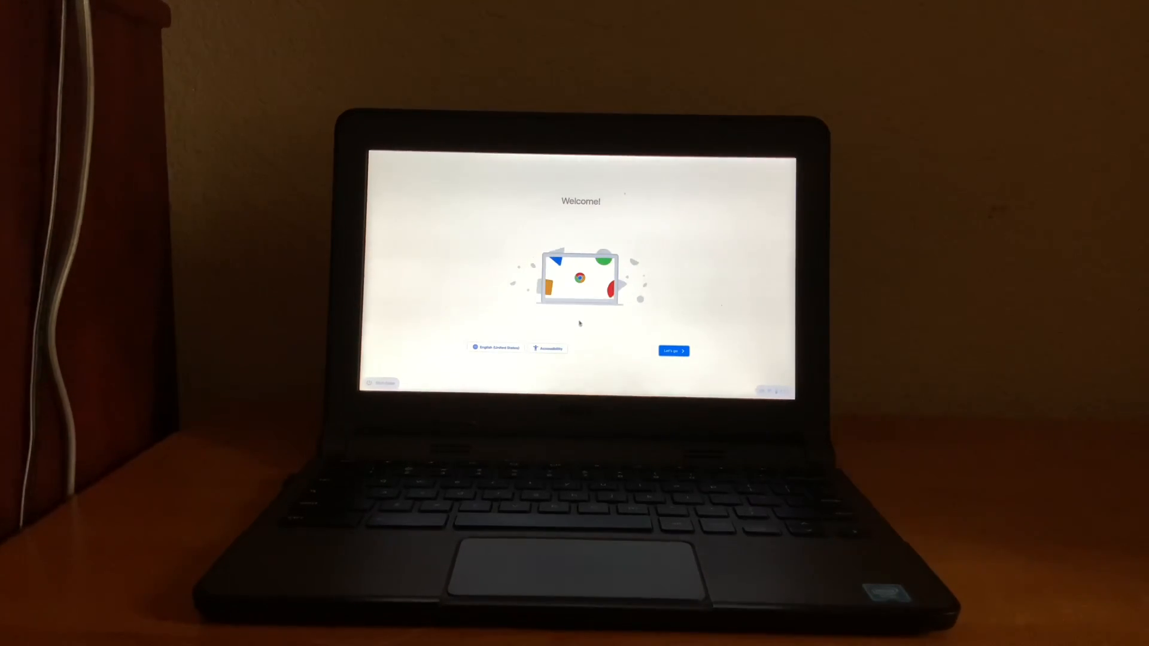
- Start setup from the Welcome screen to reach the Connect to network step
click(671, 350)
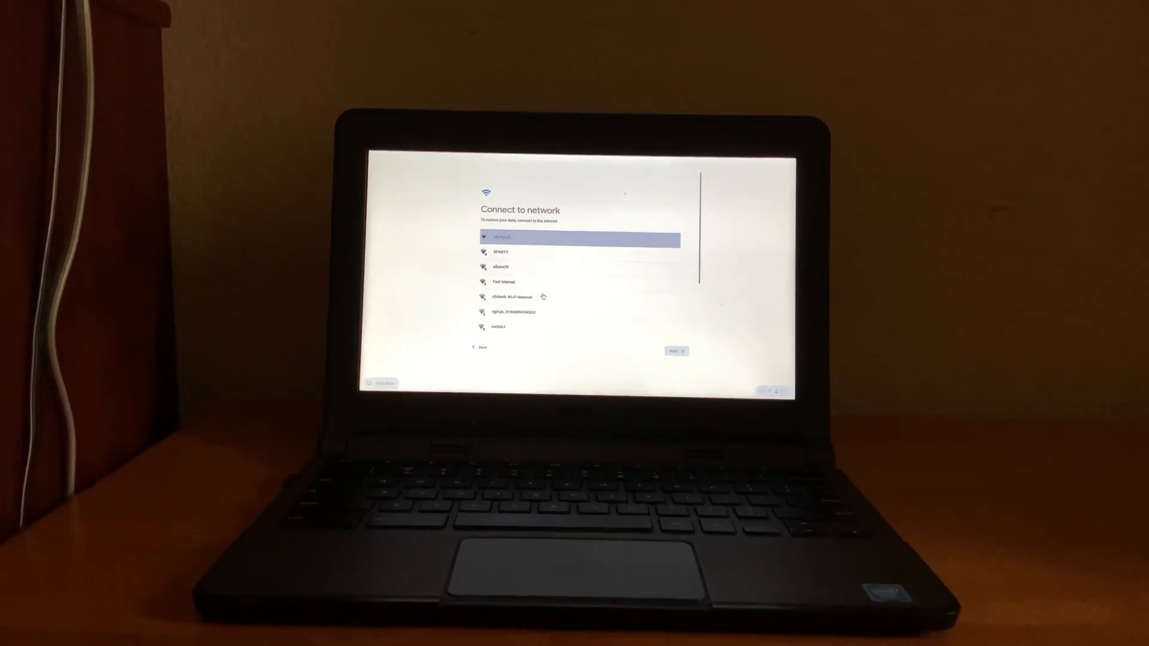
mouse_move(466, 249)
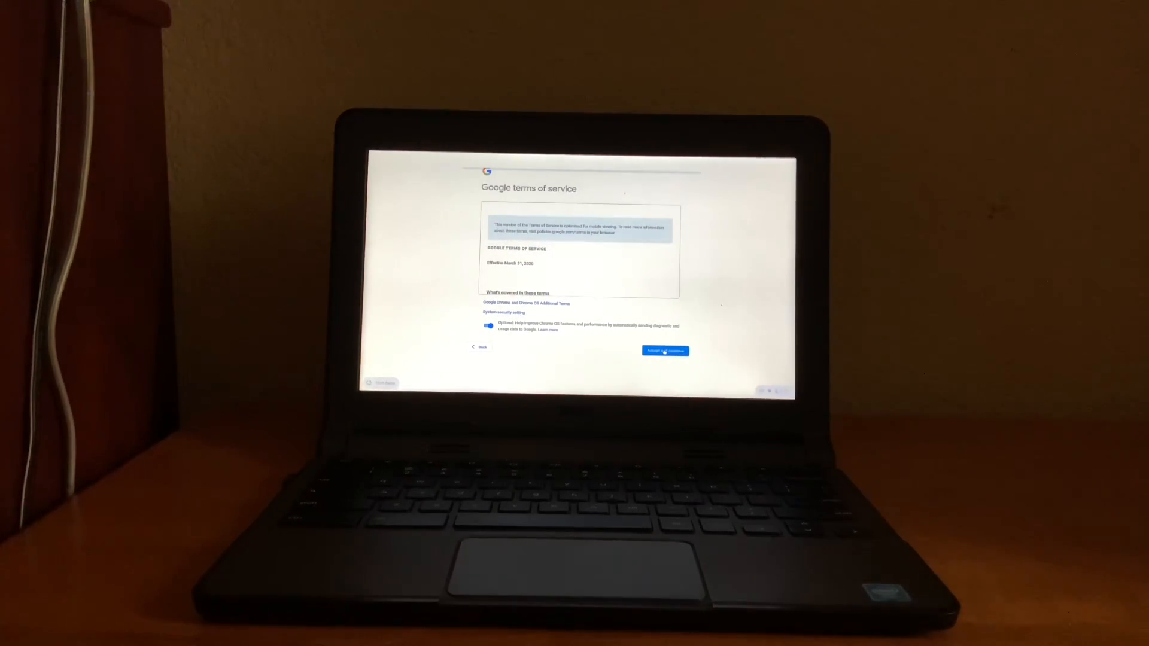
- Accept the Google terms of service and confirm enterprise enrollment completion
click(664, 351)
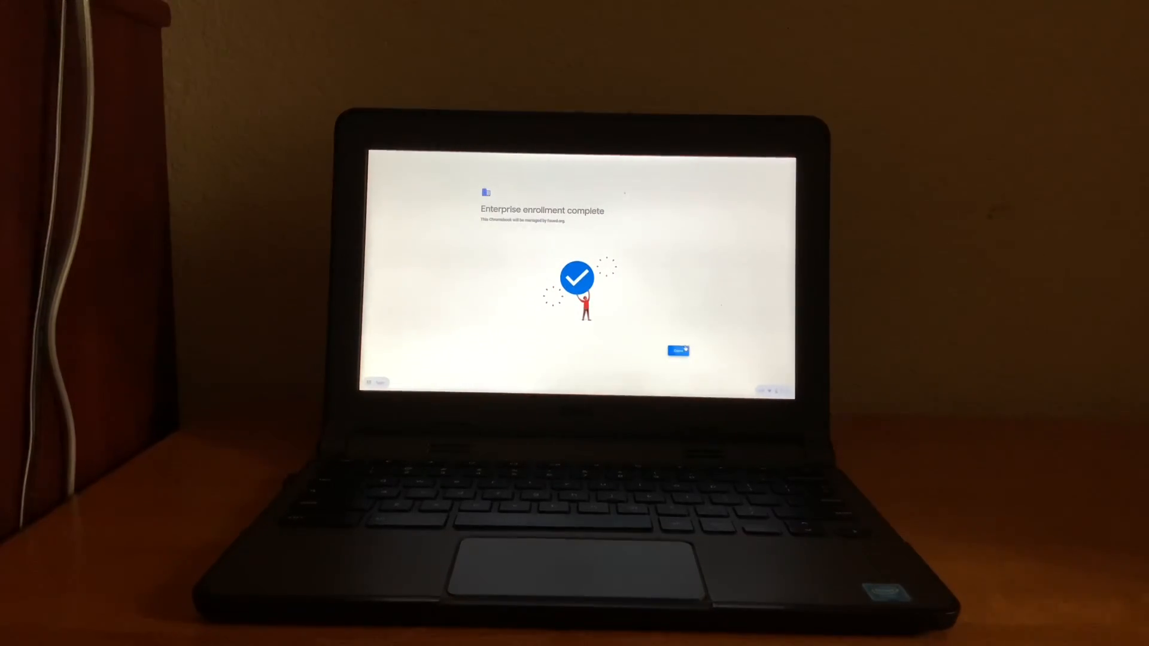
click(676, 350)
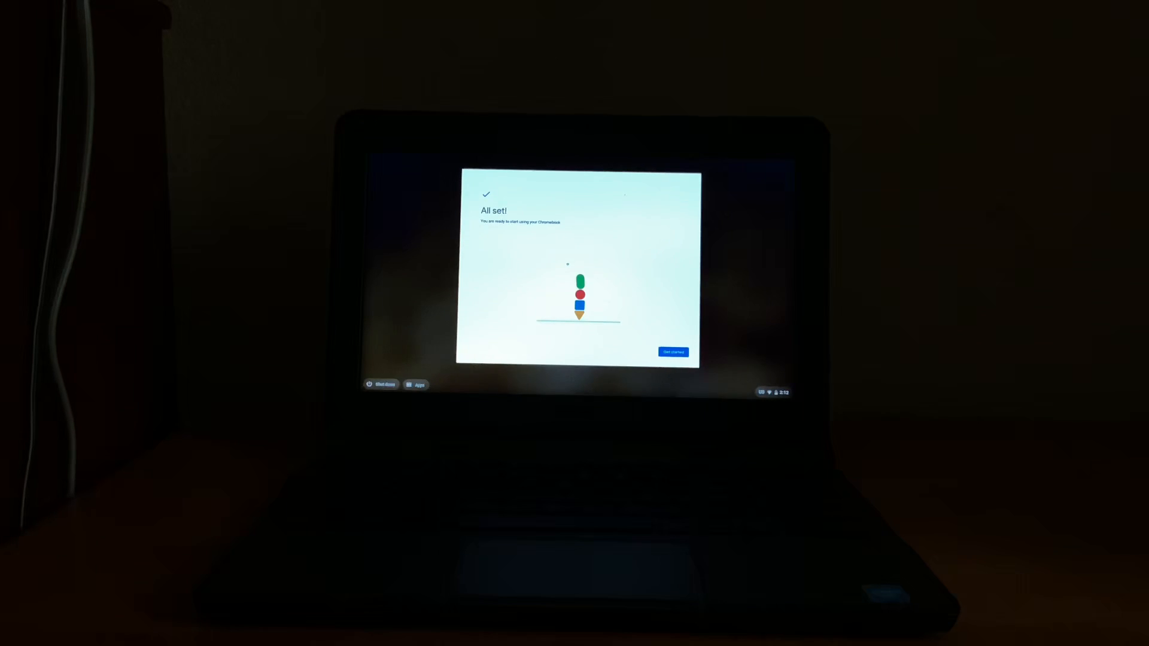
- Finish setup, then open Settings > Device > Storage management to view used and available space
click(672, 352)
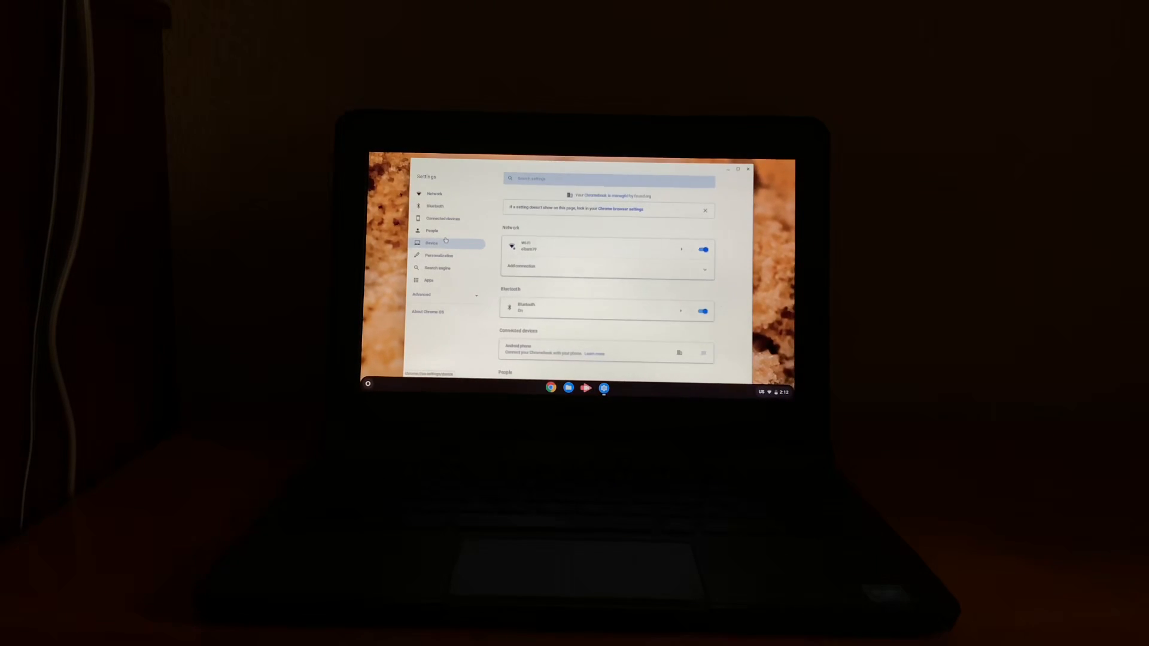
click(431, 242)
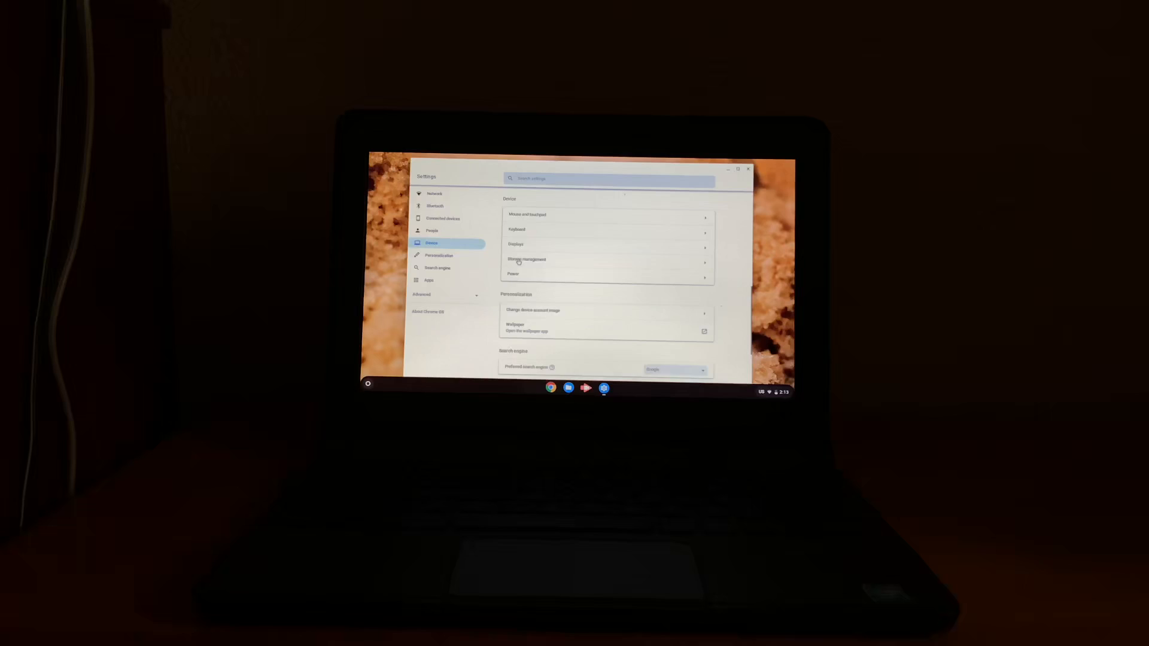
click(526, 259)
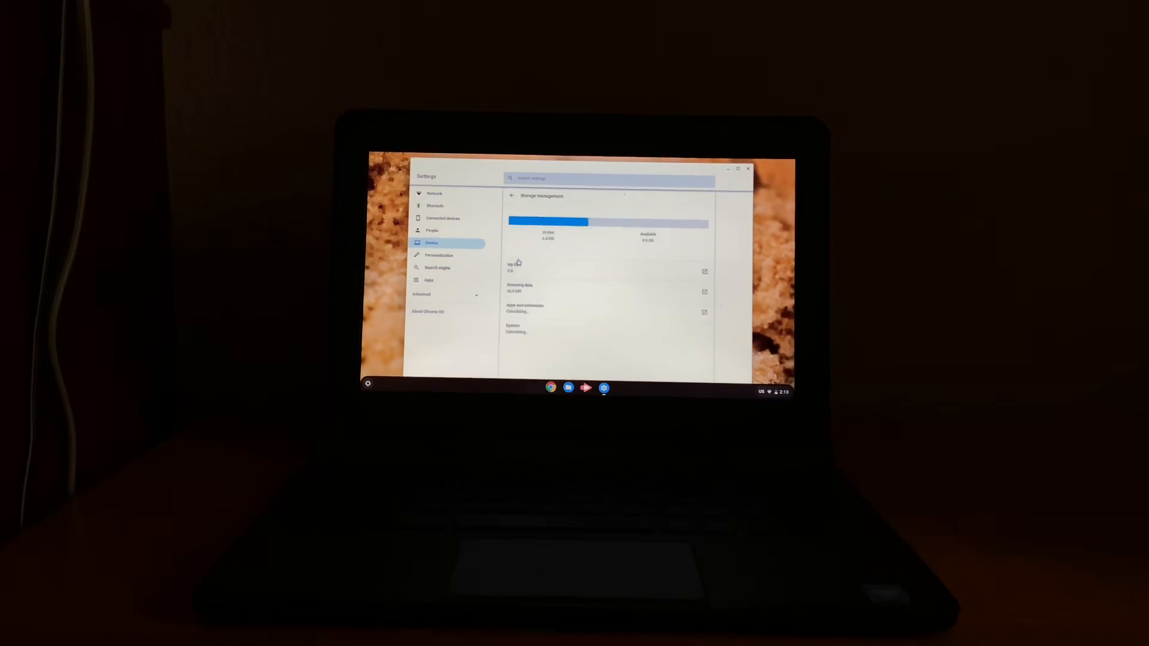